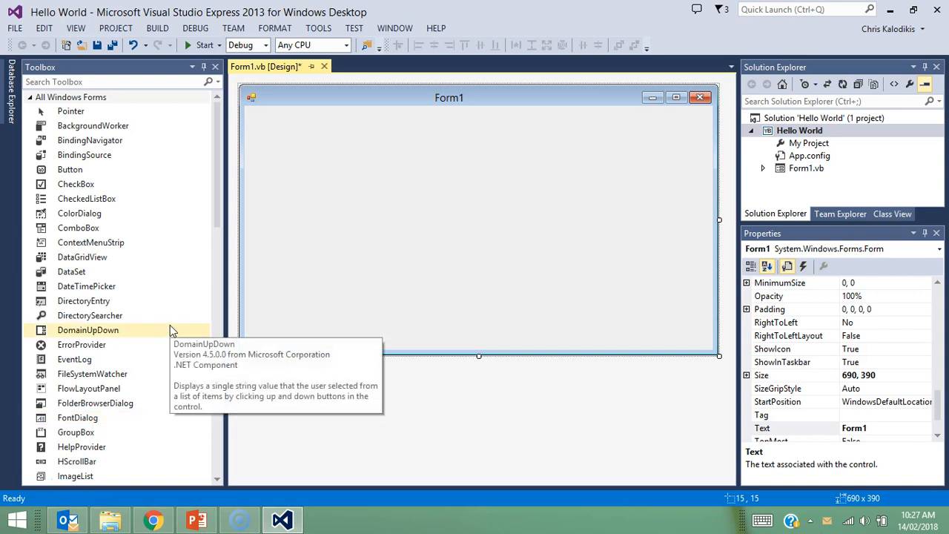
{"action": "mouse_move", "coordinate": [273, 305]}
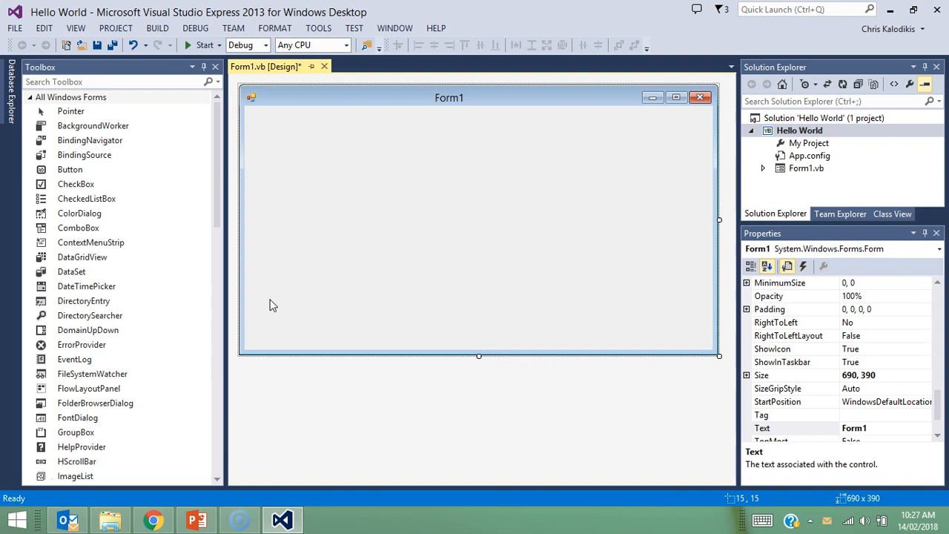
{"action": "mouse_move", "coordinate": [531, 258]}
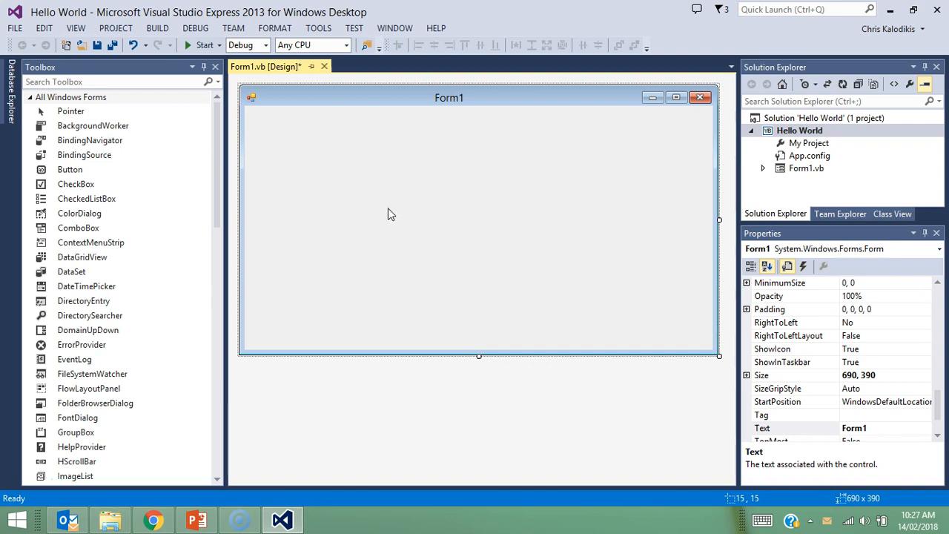
{"action": "mouse_move", "coordinate": [387, 225]}
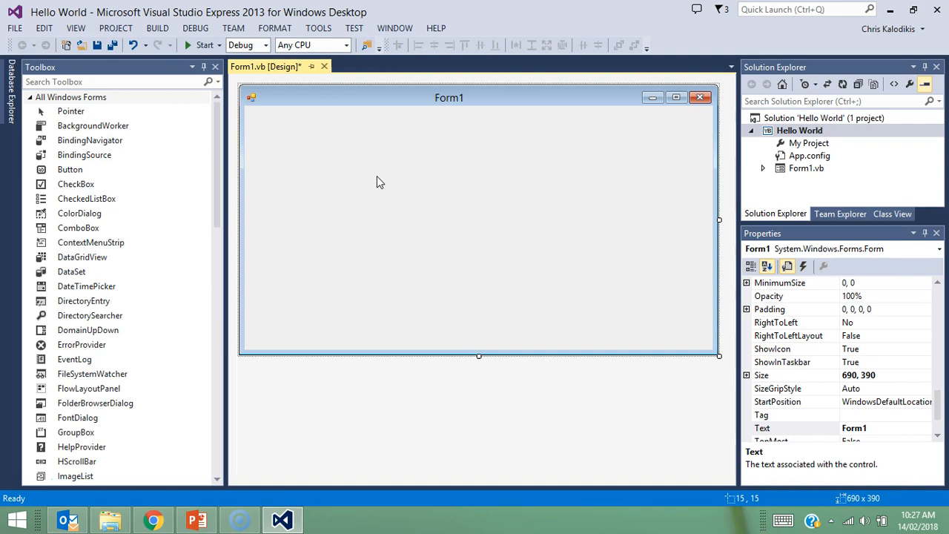
{"action": "mouse_move", "coordinate": [568, 289]}
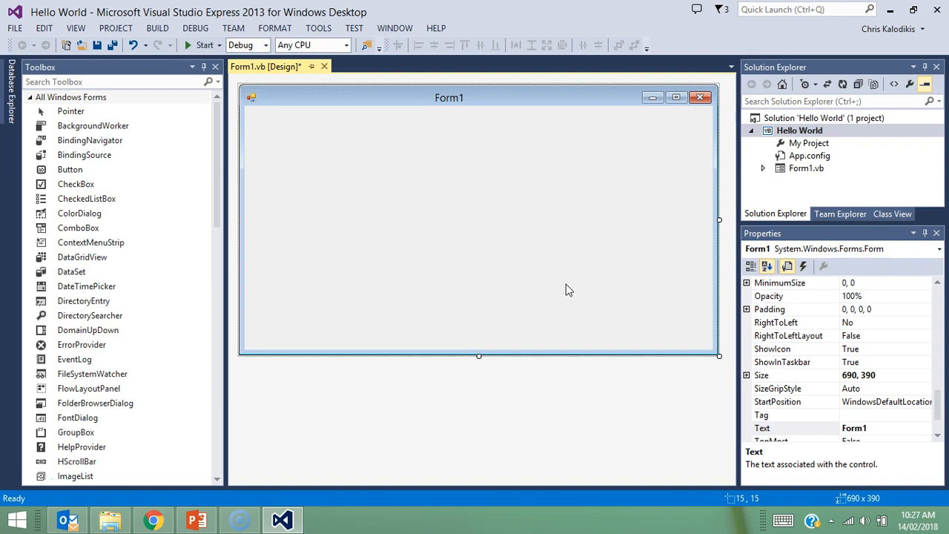
{"action": "mouse_move", "coordinate": [558, 246]}
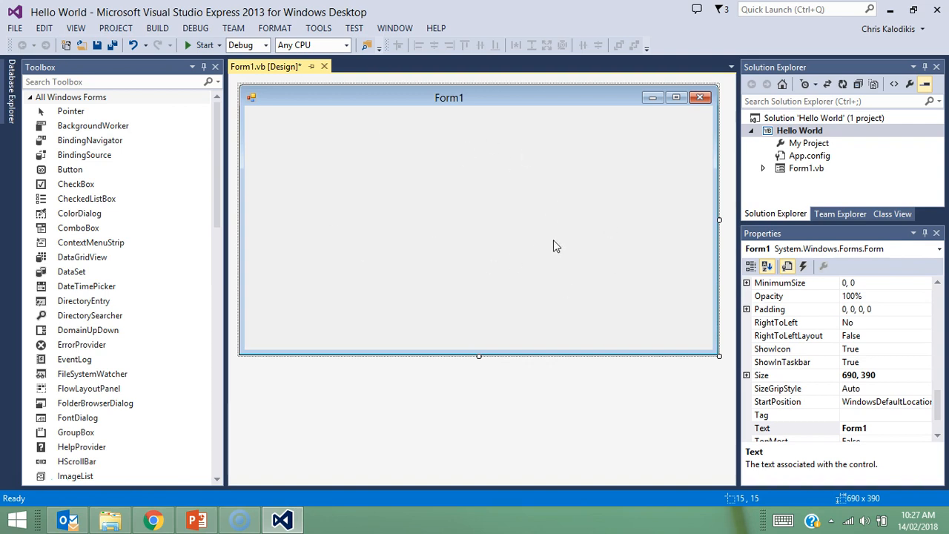
{"action": "mouse_move", "coordinate": [525, 227]}
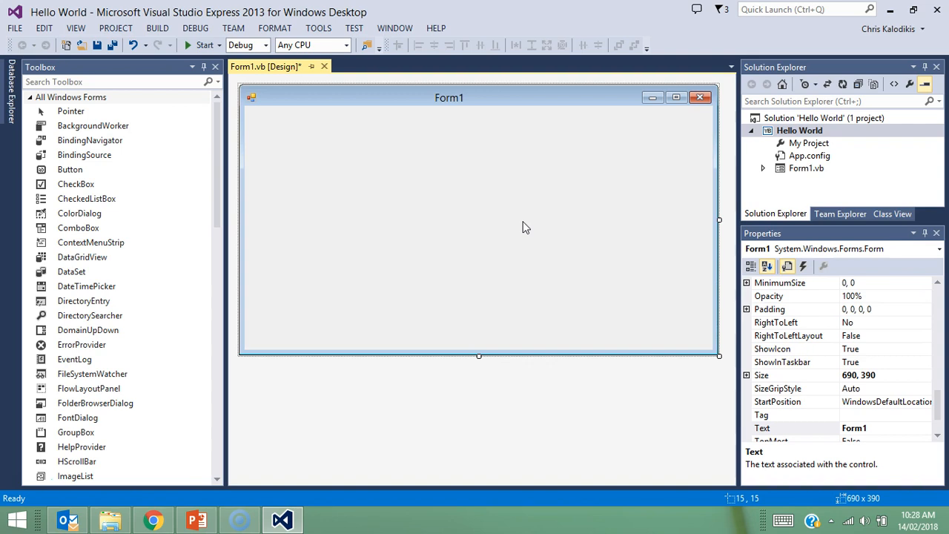
- Add a Button to Form1, name the form frmhello and set its Text to Hello World
{"action": "left_click", "coordinate": [70, 170]}
{"action": "type", "text": "frm"}
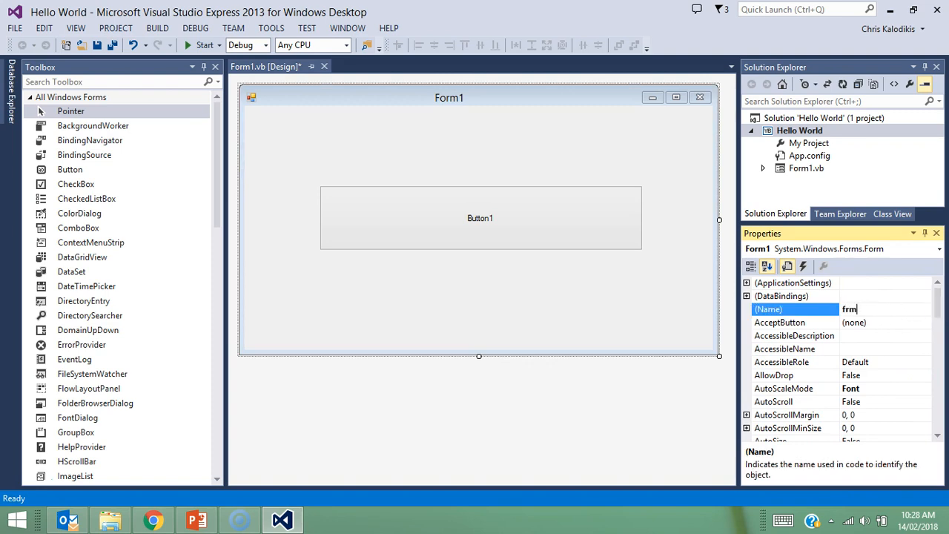
{"action": "type", "text": "hello"}
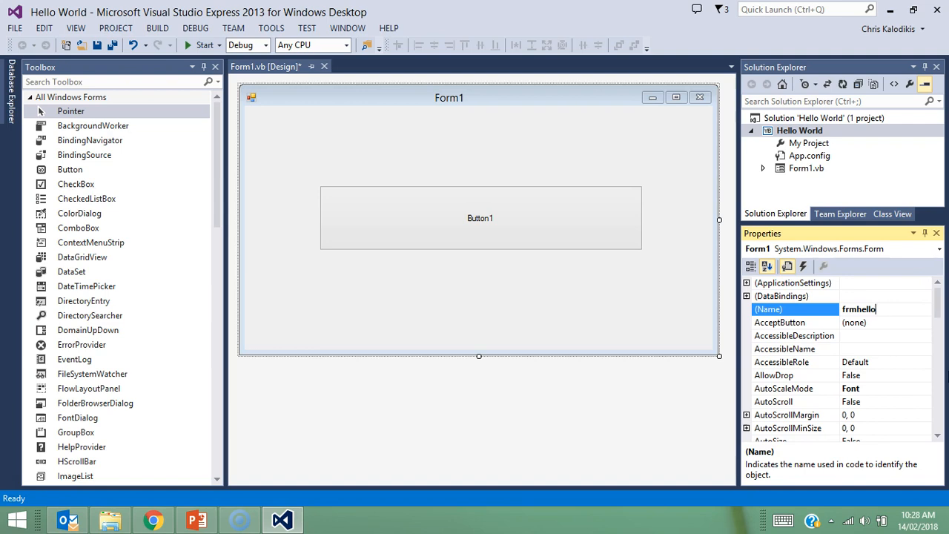
{"action": "scroll", "scroll_direction": "down", "scroll_amount": 3}
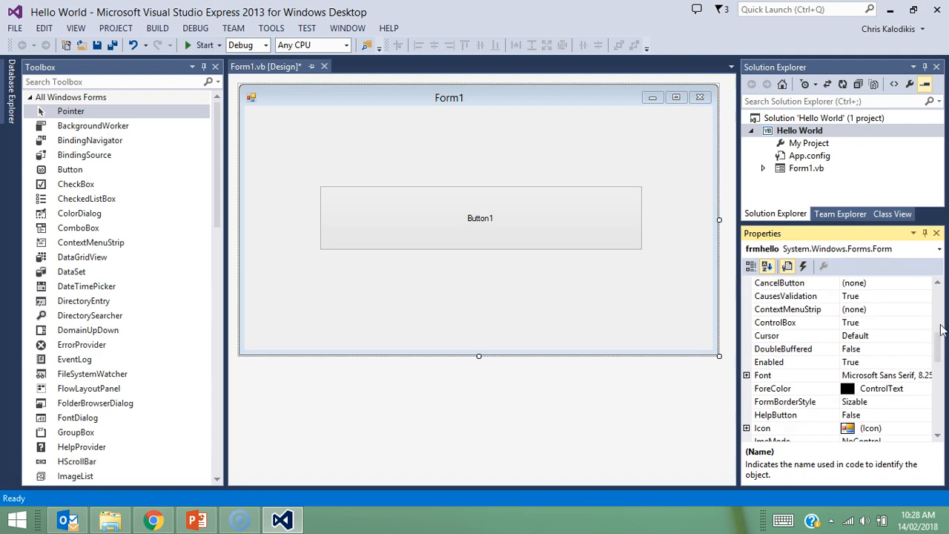
{"action": "scroll", "scroll_direction": "down", "scroll_amount": 3}
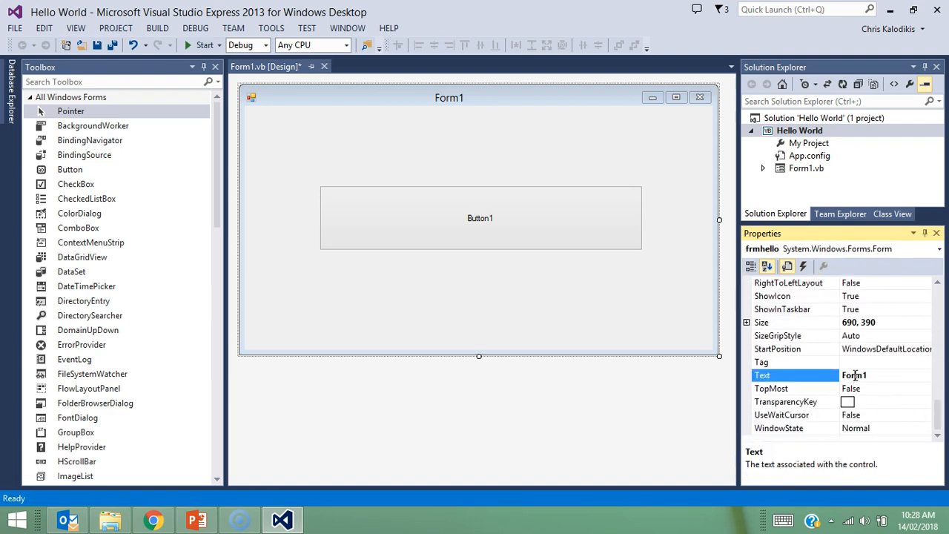
{"action": "type", "text": "Hello World"}
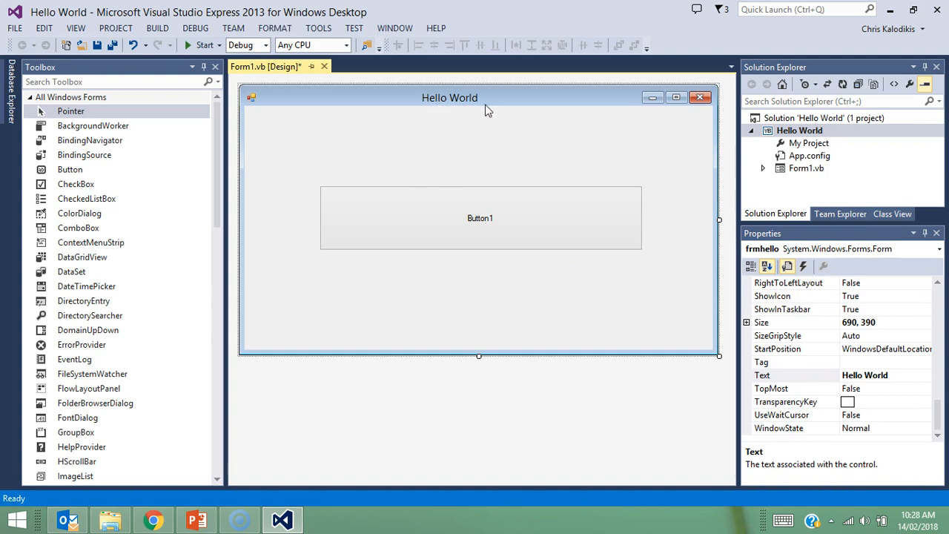
{"action": "mouse_move", "coordinate": [532, 148]}
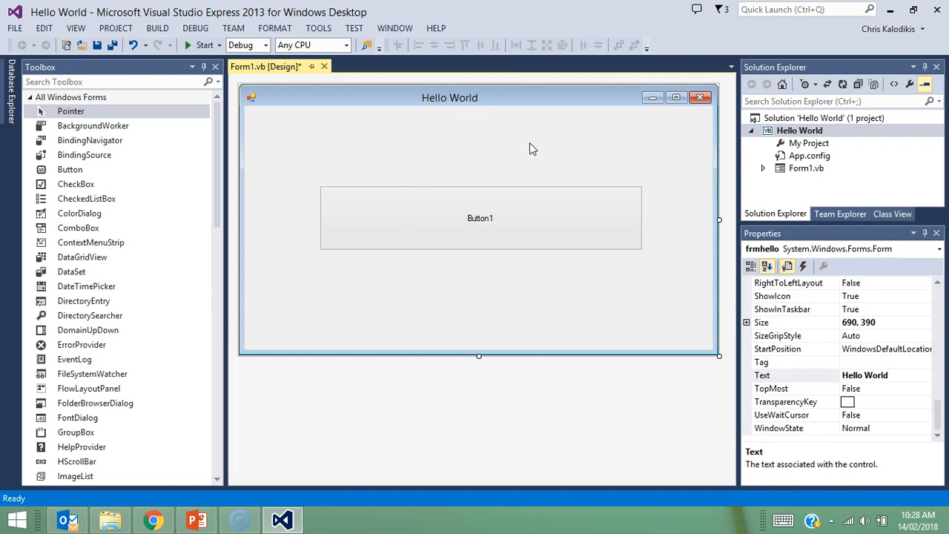
- Set Button1's Text to Press Me! and rename it btnhello
{"action": "left_click", "coordinate": [481, 216]}
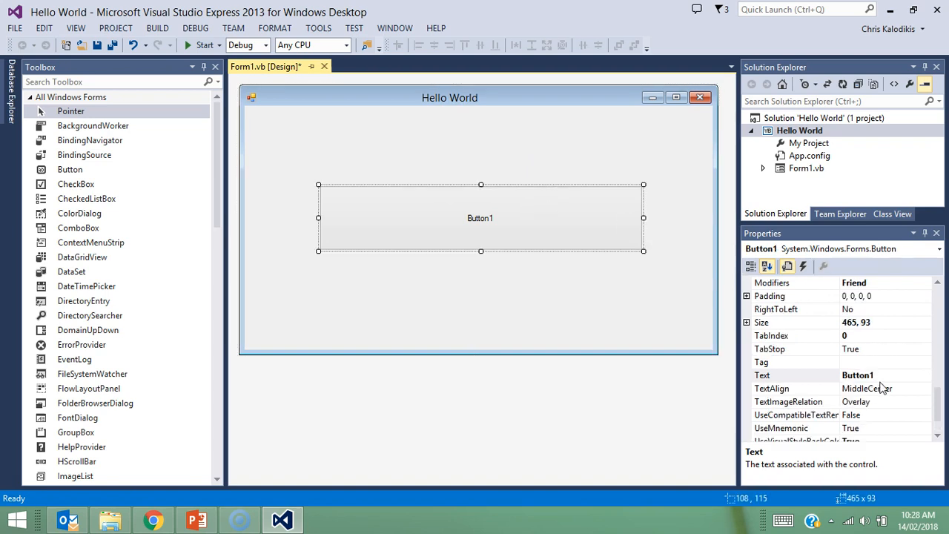
{"action": "left_click", "coordinate": [883, 374]}
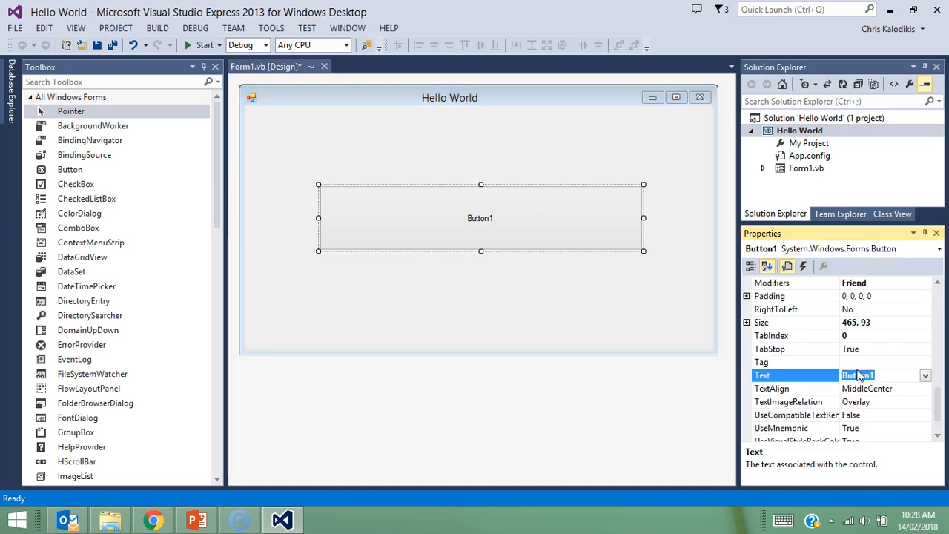
{"action": "type", "text": "Press"}
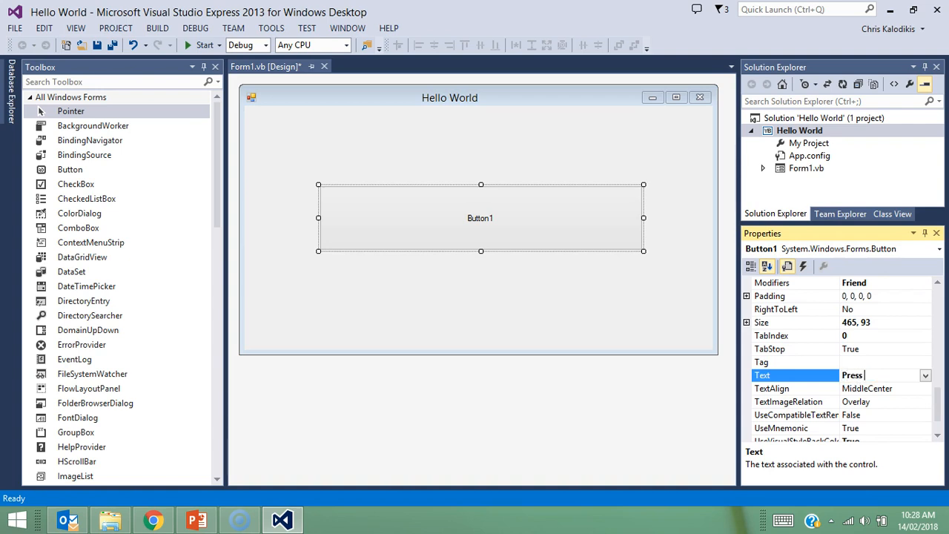
{"action": "type", "text": "Me!"}
{"action": "type", "text": "b"}
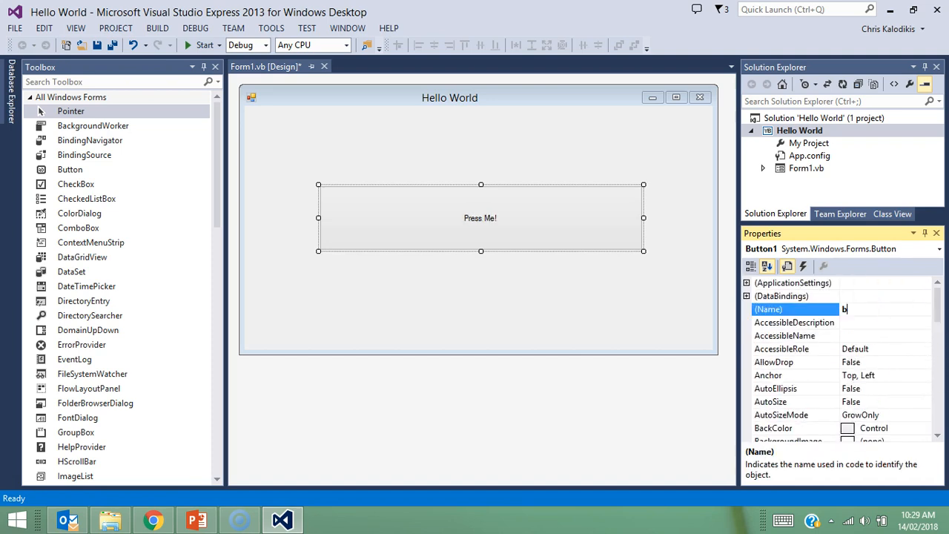
{"action": "type", "text": "tnhello"}
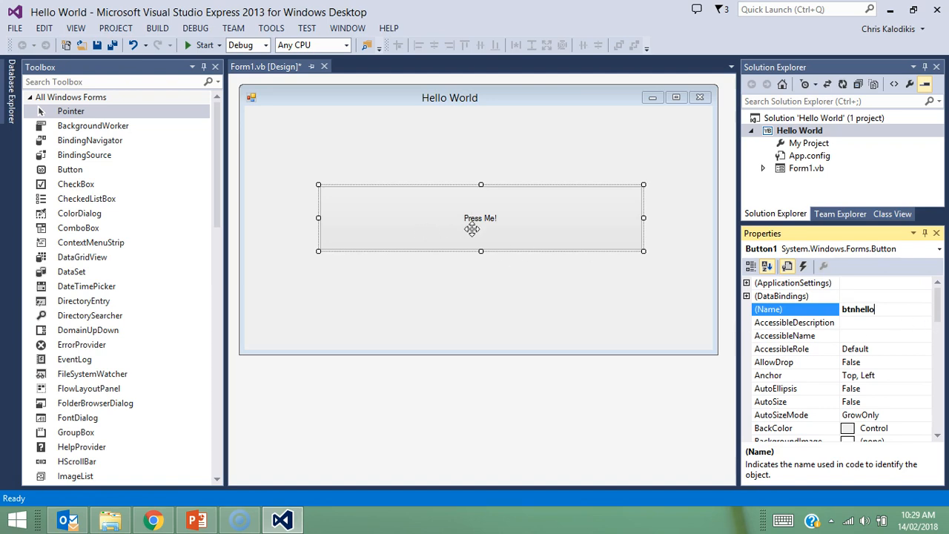
{"action": "mouse_move", "coordinate": [560, 251]}
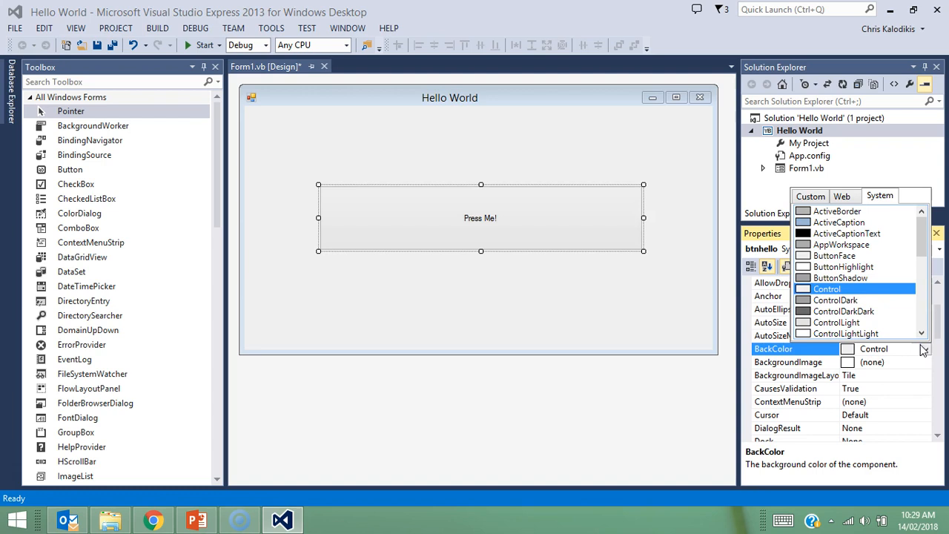
- Give btnhello a black BackColor and a White ForeColor for its Press Me! text
{"action": "left_click", "coordinate": [810, 195]}
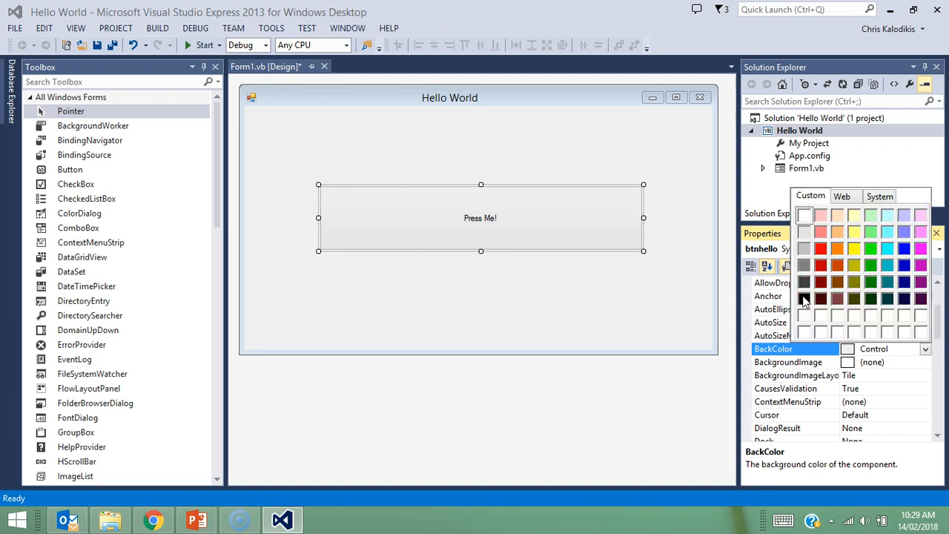
{"action": "left_click", "coordinate": [804, 300]}
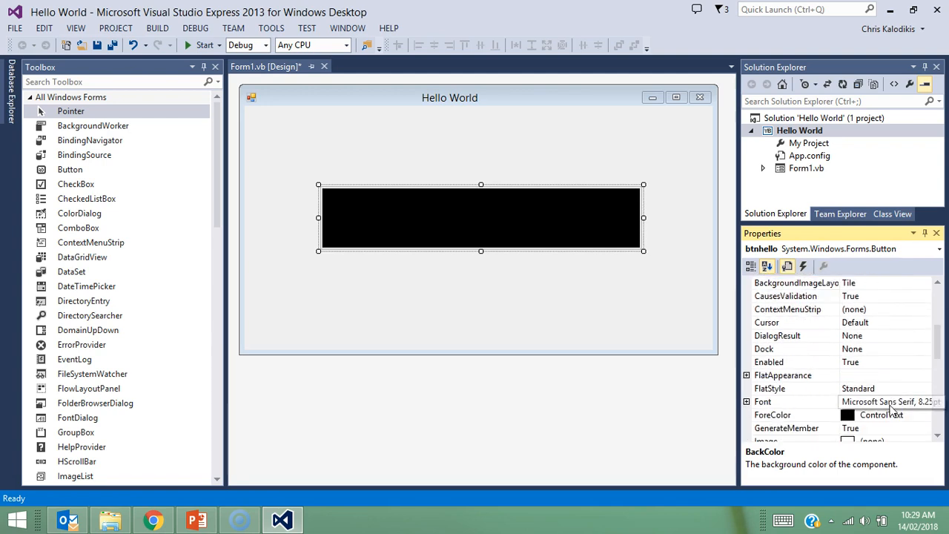
{"action": "left_click", "coordinate": [926, 415]}
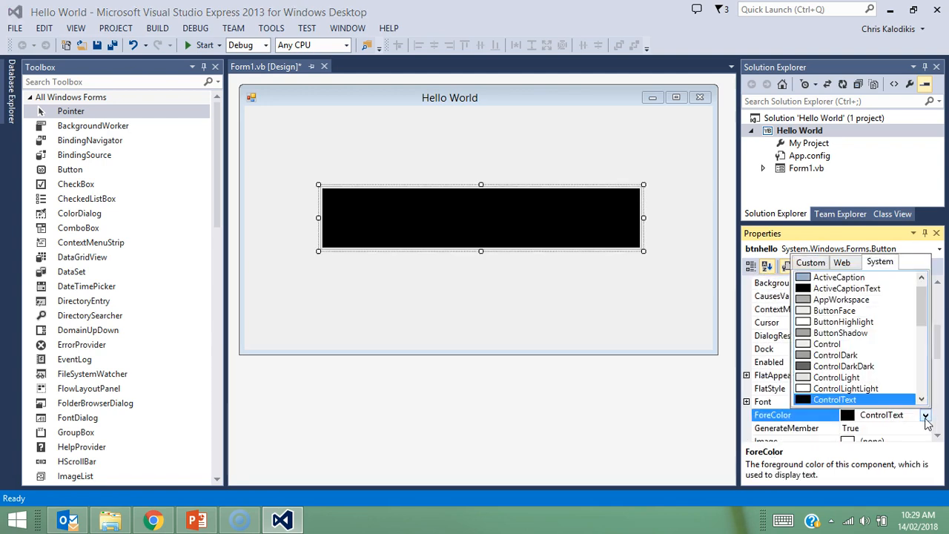
{"action": "left_click", "coordinate": [872, 416]}
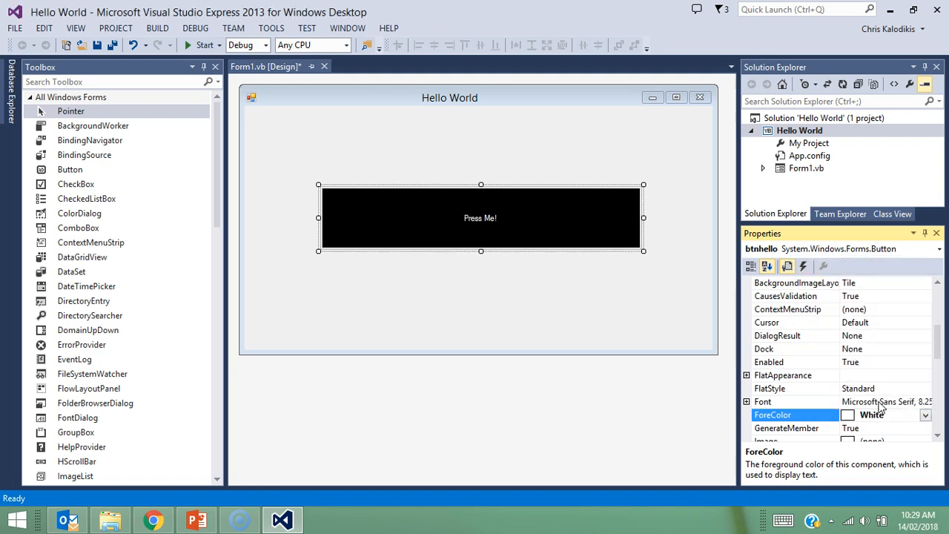
{"action": "left_click", "coordinate": [772, 401]}
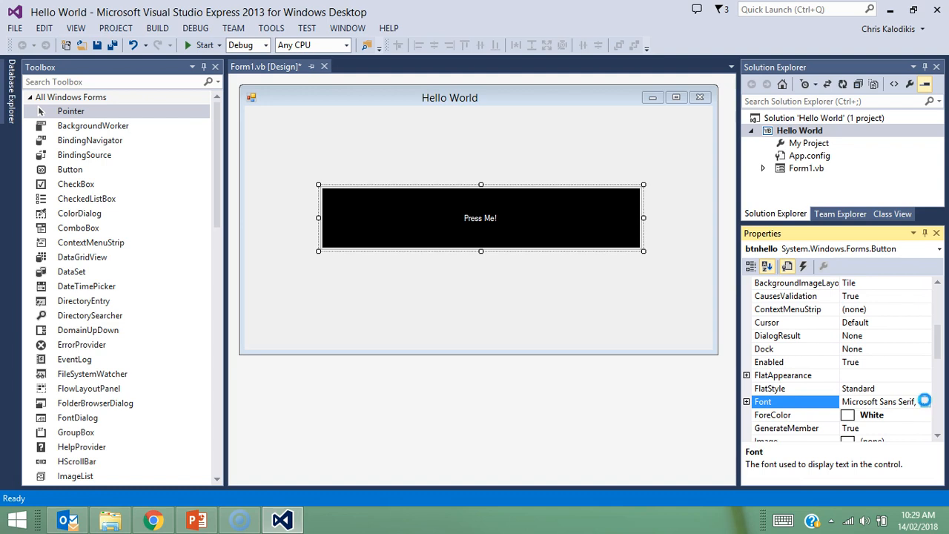
- Set the button font to Arial Rounded MT Bold, style Bold, at a much larger size
{"action": "left_click", "coordinate": [926, 400]}
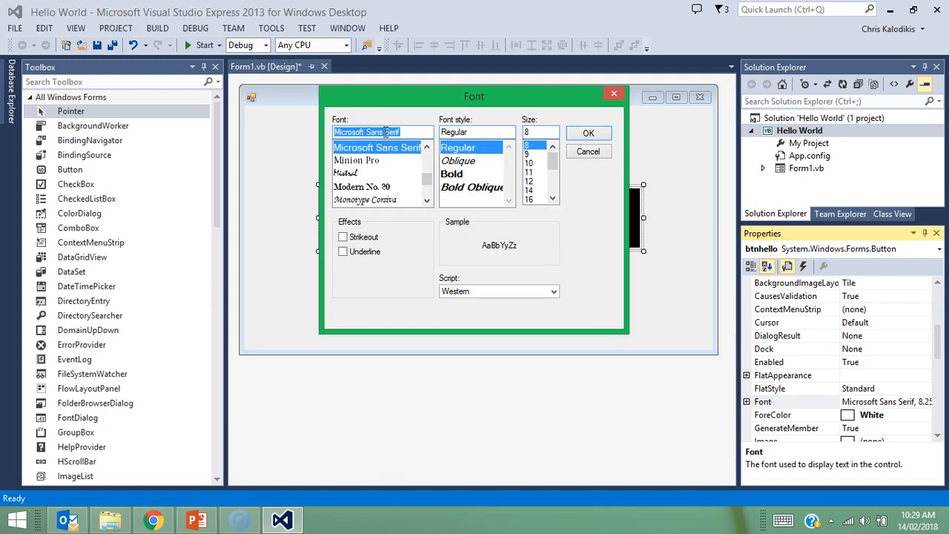
{"action": "type", "text": "Arial"}
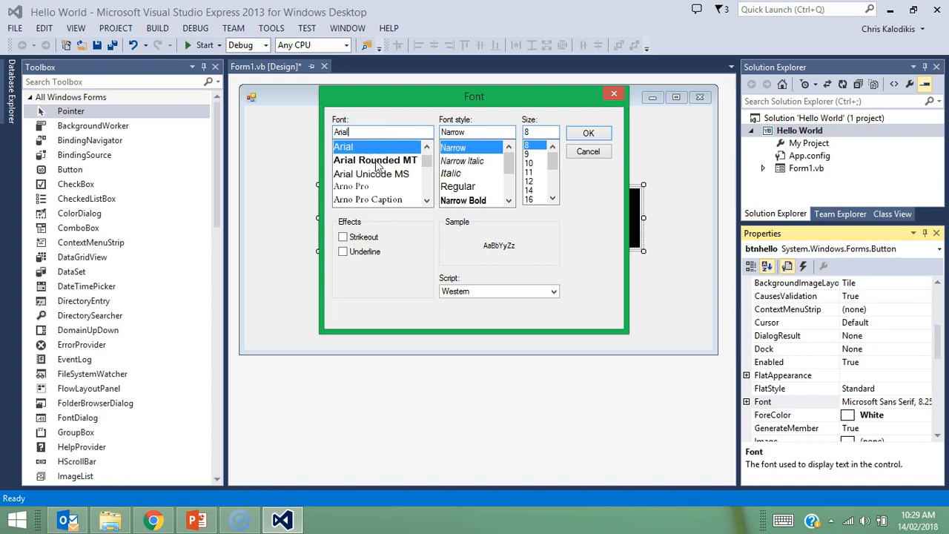
{"action": "left_click", "coordinate": [376, 160]}
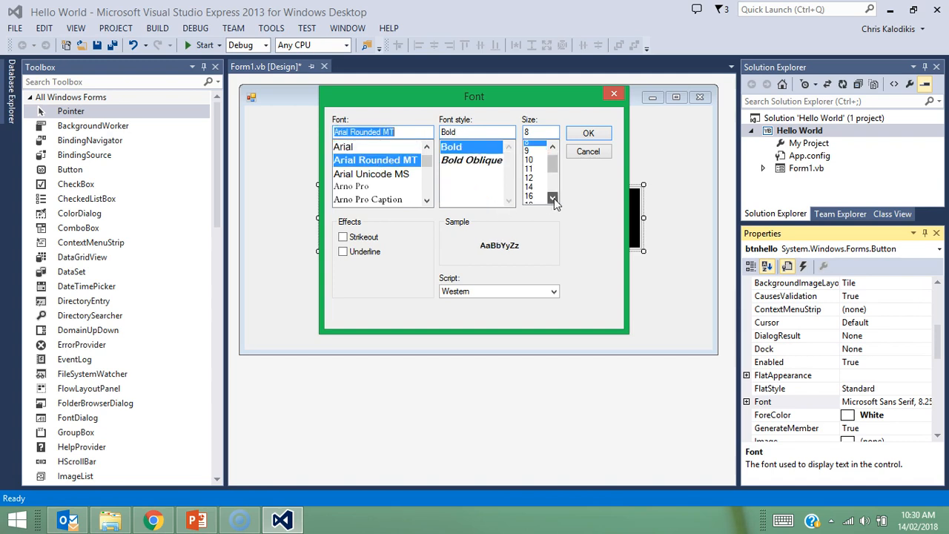
{"action": "left_click", "coordinate": [552, 199]}
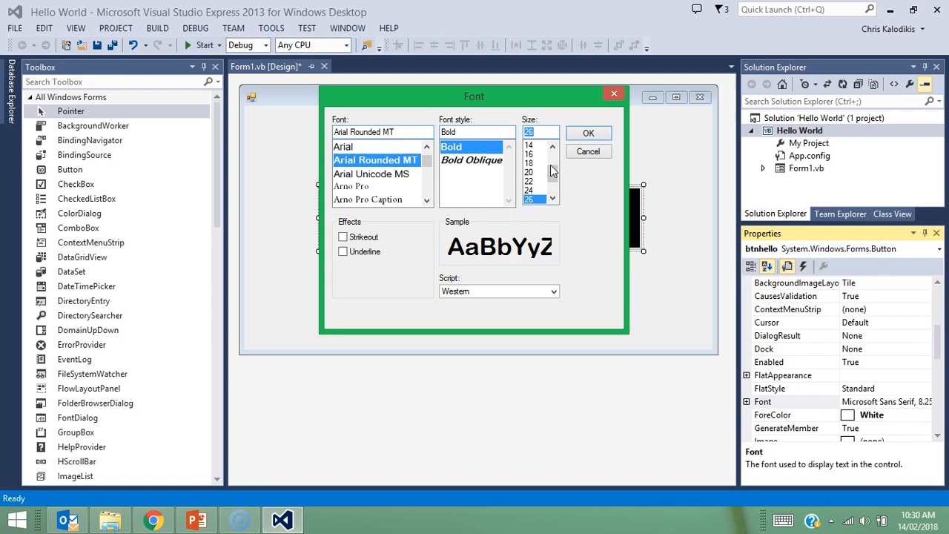
{"action": "left_click", "coordinate": [587, 134]}
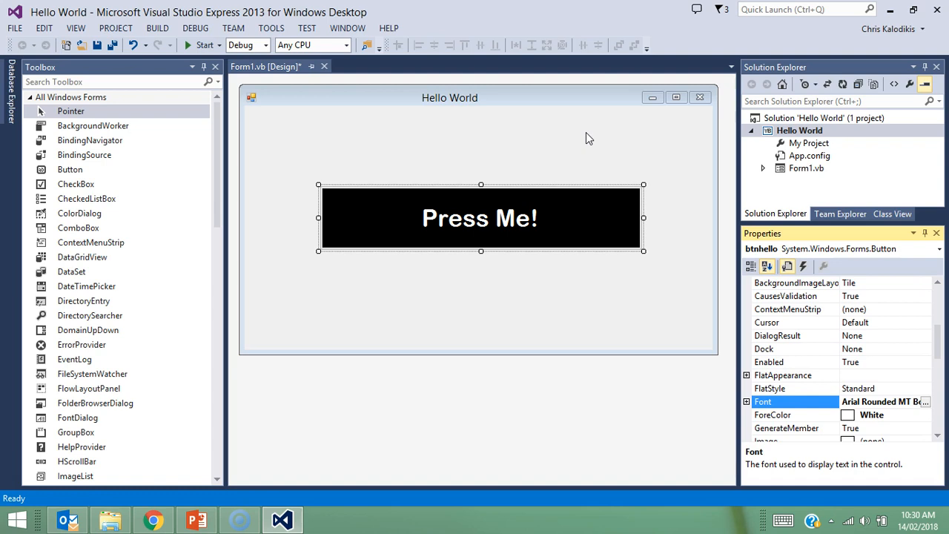
{"action": "mouse_move", "coordinate": [588, 142]}
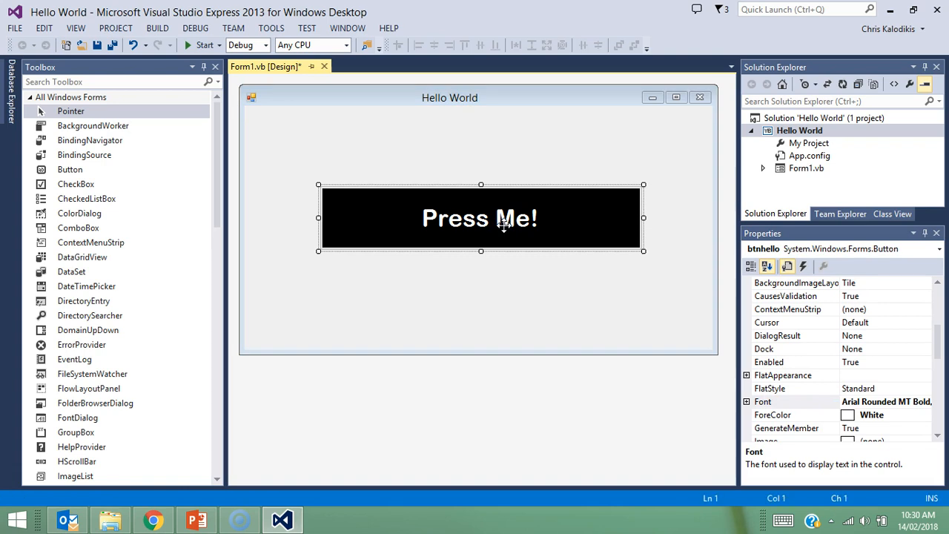
- In btnhello's Click handler, enter MessageBox.Show("Hello World")
{"action": "double_click", "coordinate": [481, 217]}
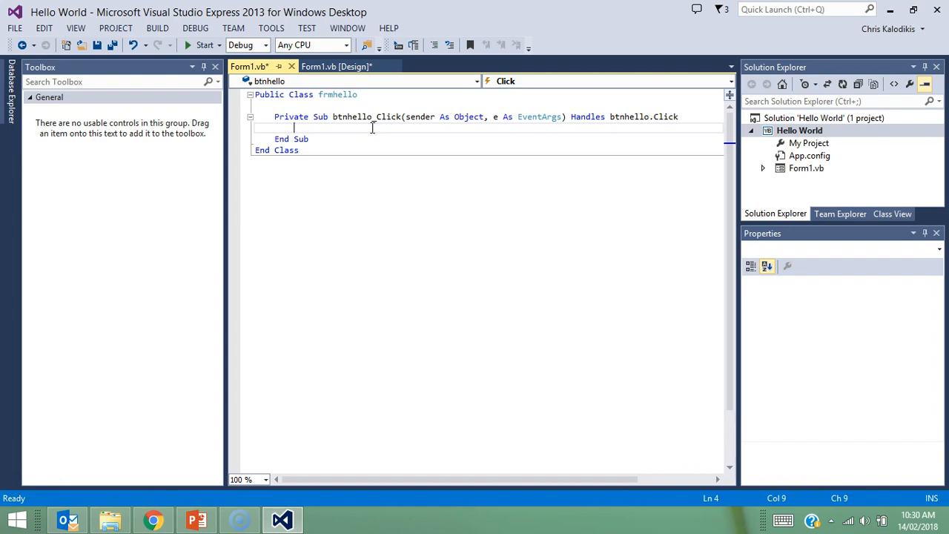
{"action": "type", "text": "messagebox"}
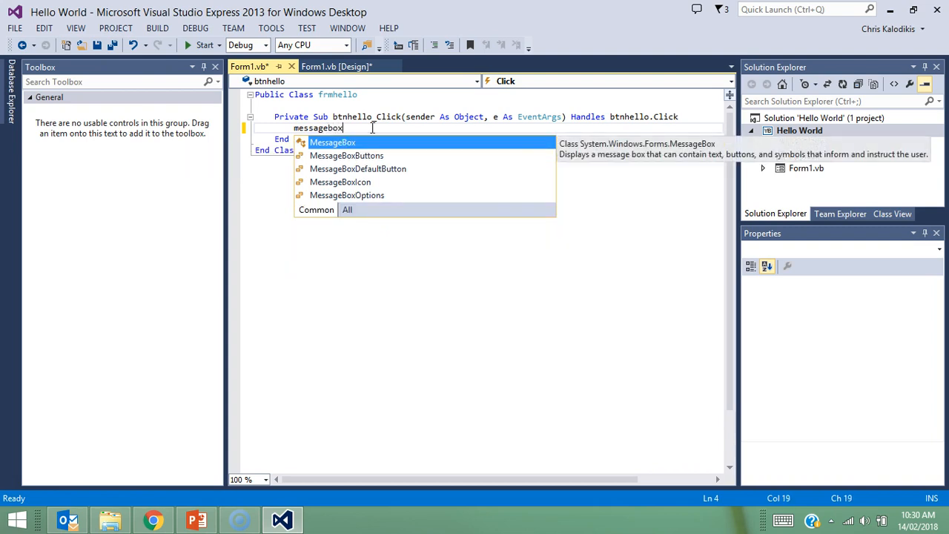
{"action": "type", "text": ".sh"}
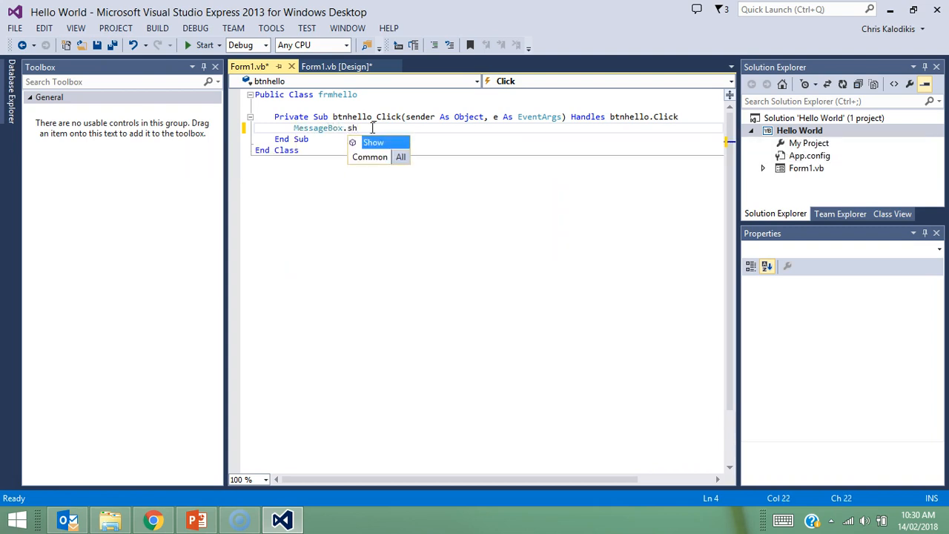
{"action": "type", "text": "ow"}
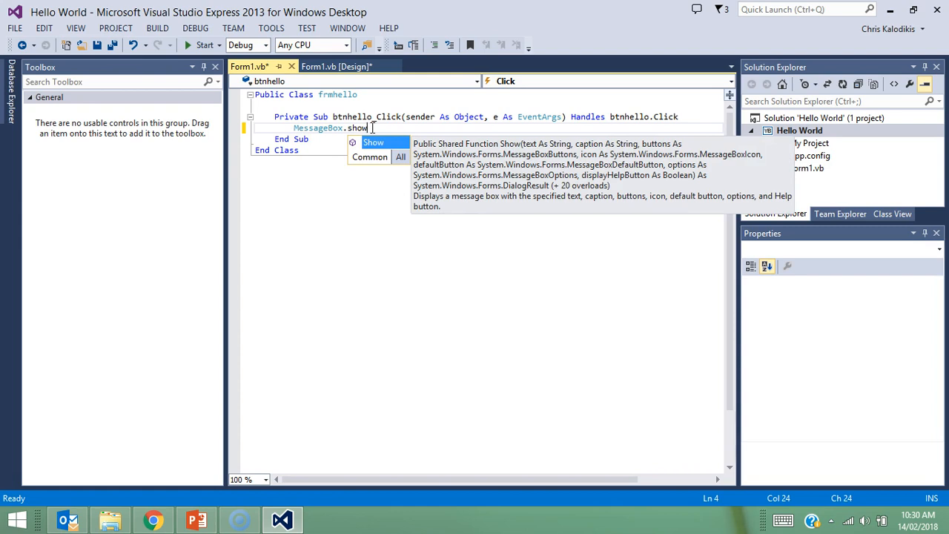
{"action": "type", "text": "("}
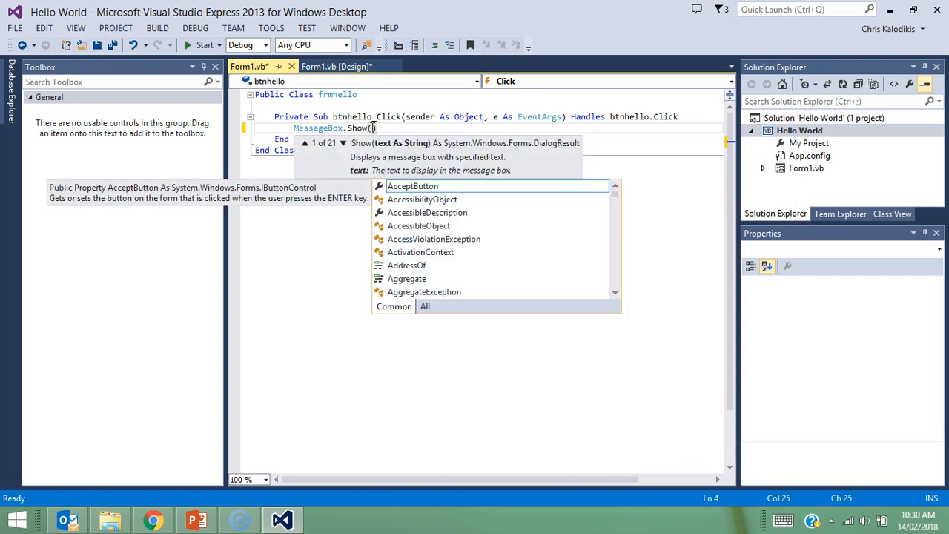
{"action": "type", "text": "\""}
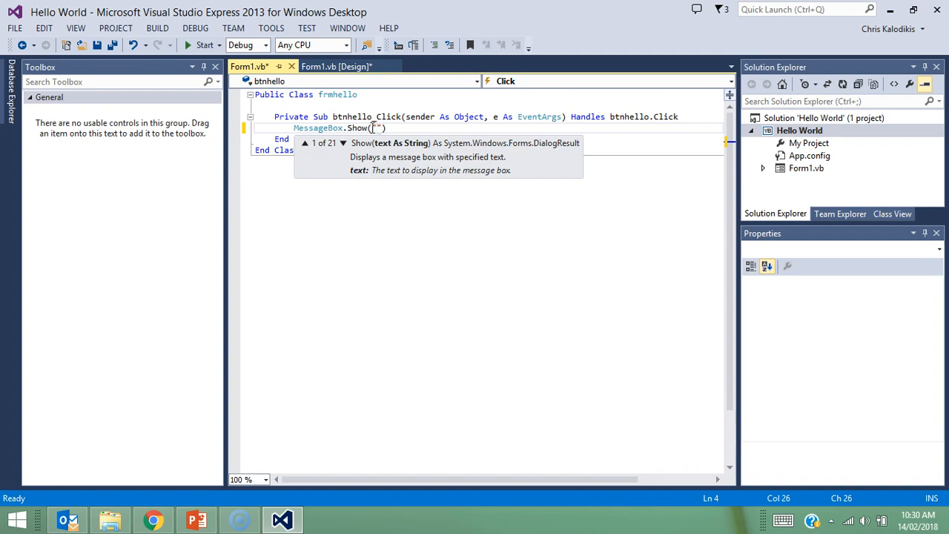
{"action": "type", "text": "Hello Wo"}
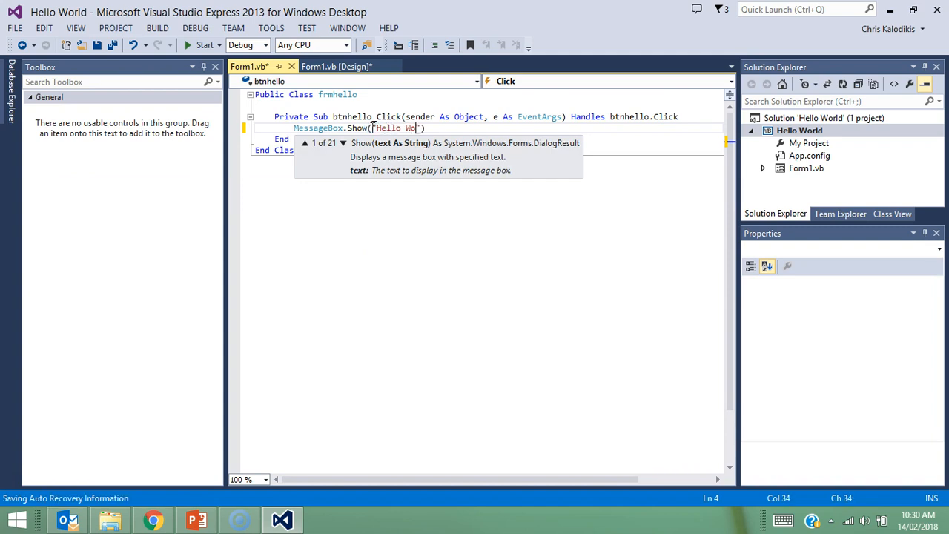
{"action": "type", "text": "rld"}
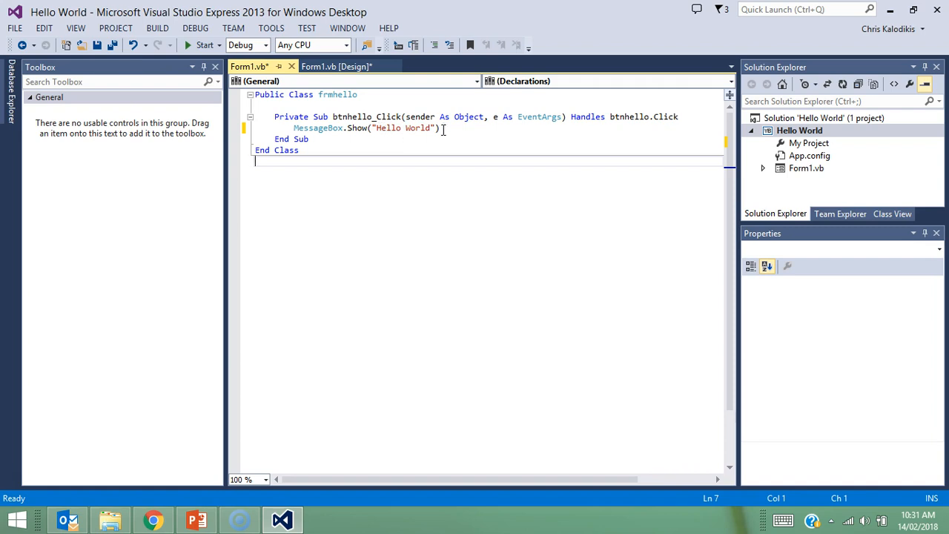
{"action": "mouse_move", "coordinate": [473, 277]}
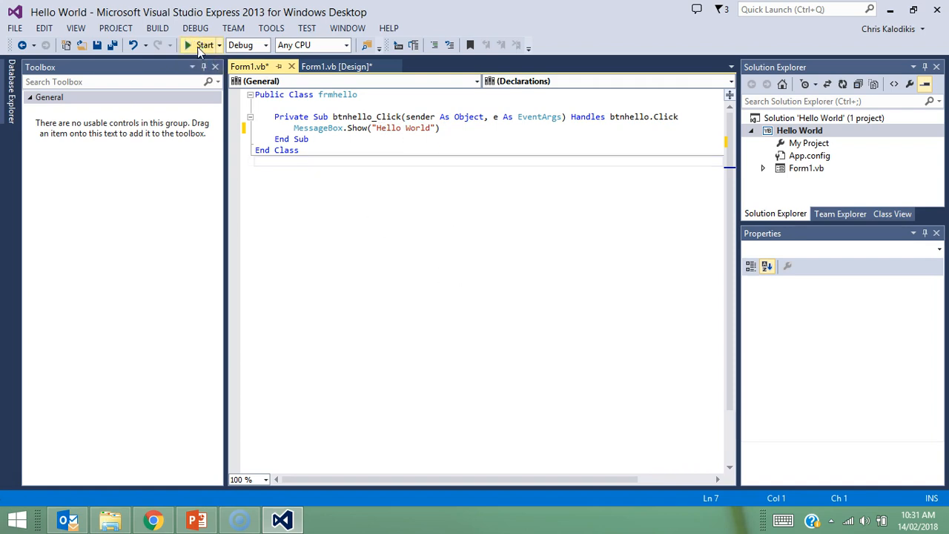
- Run the app, press Press Me! and dismiss the Hello World message box
{"action": "left_click", "coordinate": [204, 44]}
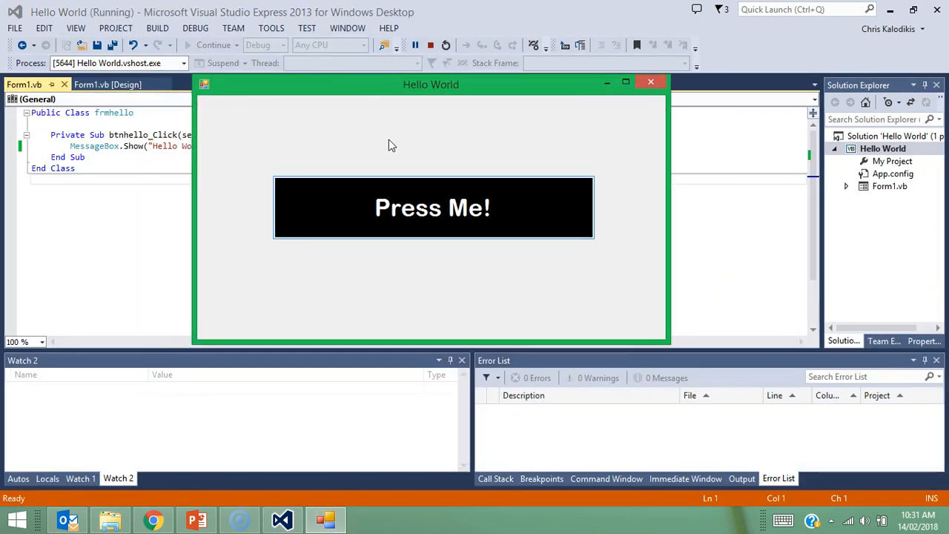
{"action": "left_click", "coordinate": [433, 208]}
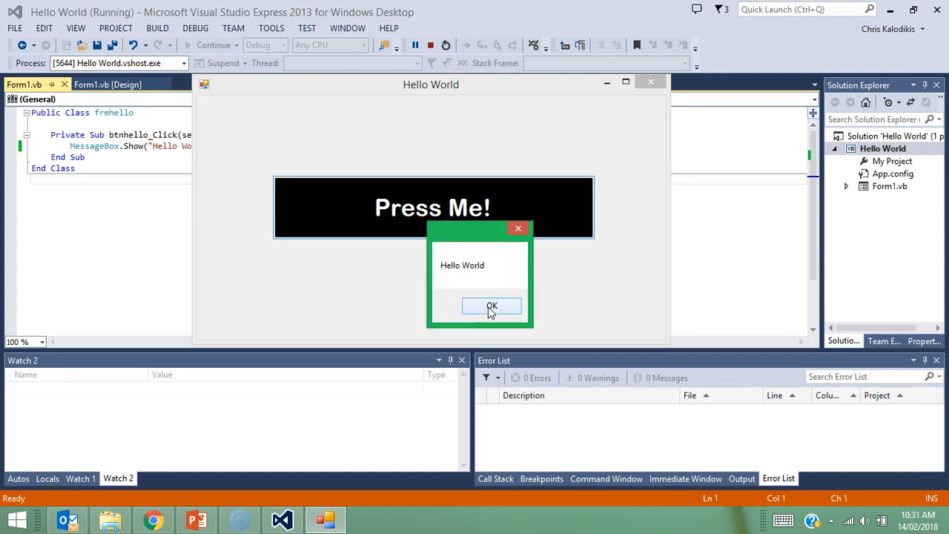
{"action": "left_click", "coordinate": [493, 306]}
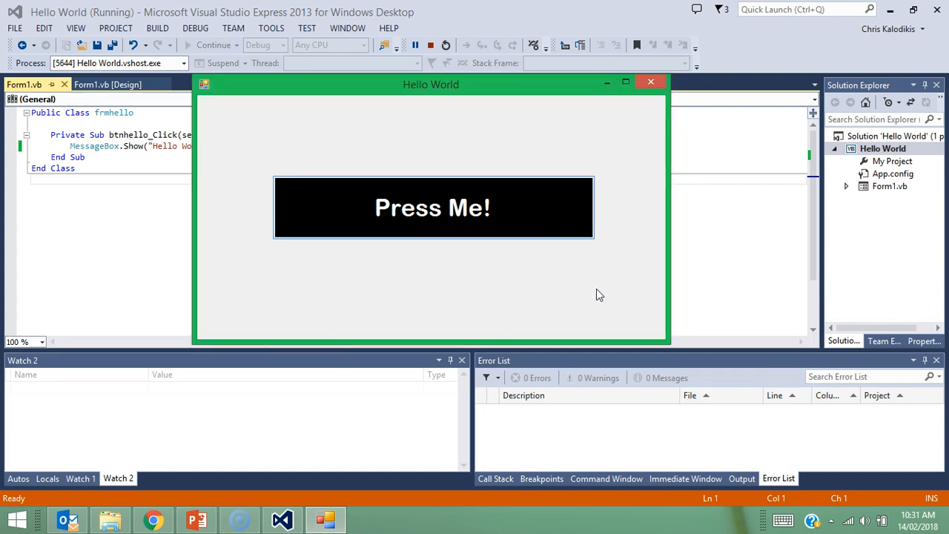